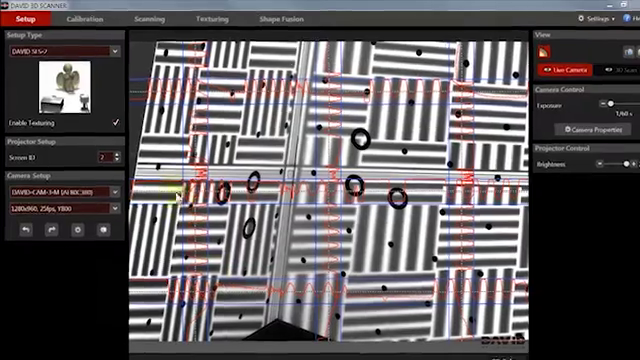
Enter a calibration scale of 120 mm on the Calibration step
{"action": "left_click", "coordinate": [142, 18]}
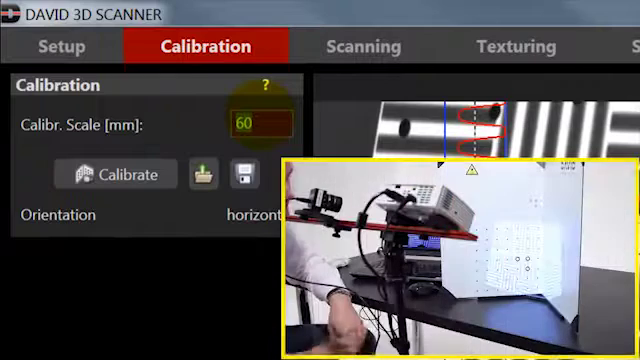
{"action": "type", "text": "120"}
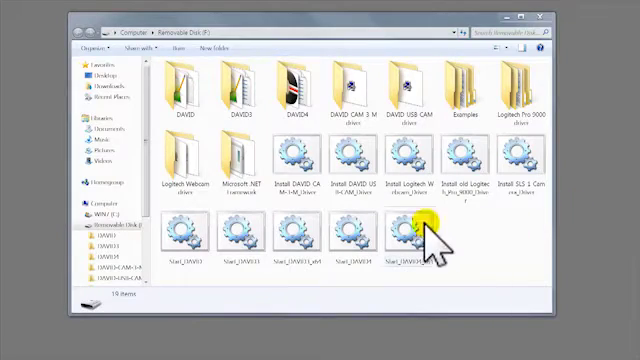
Relaunch DAVID from the Start_DAVID4_x64 file on the removable disk
{"action": "left_click", "coordinate": [412, 235]}
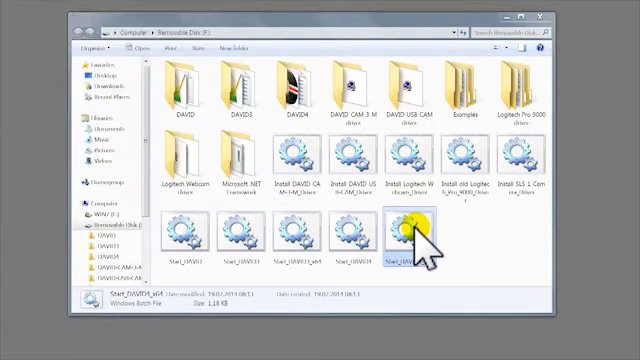
{"action": "double_click", "coordinate": [413, 233]}
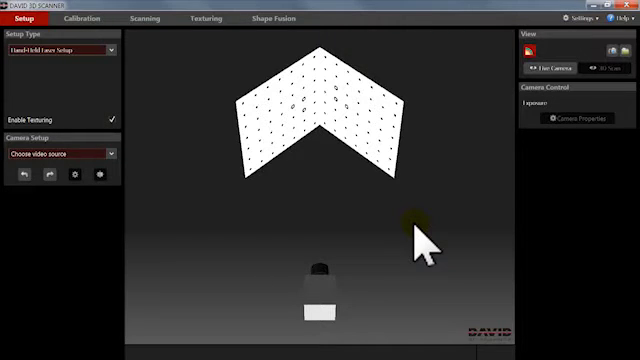